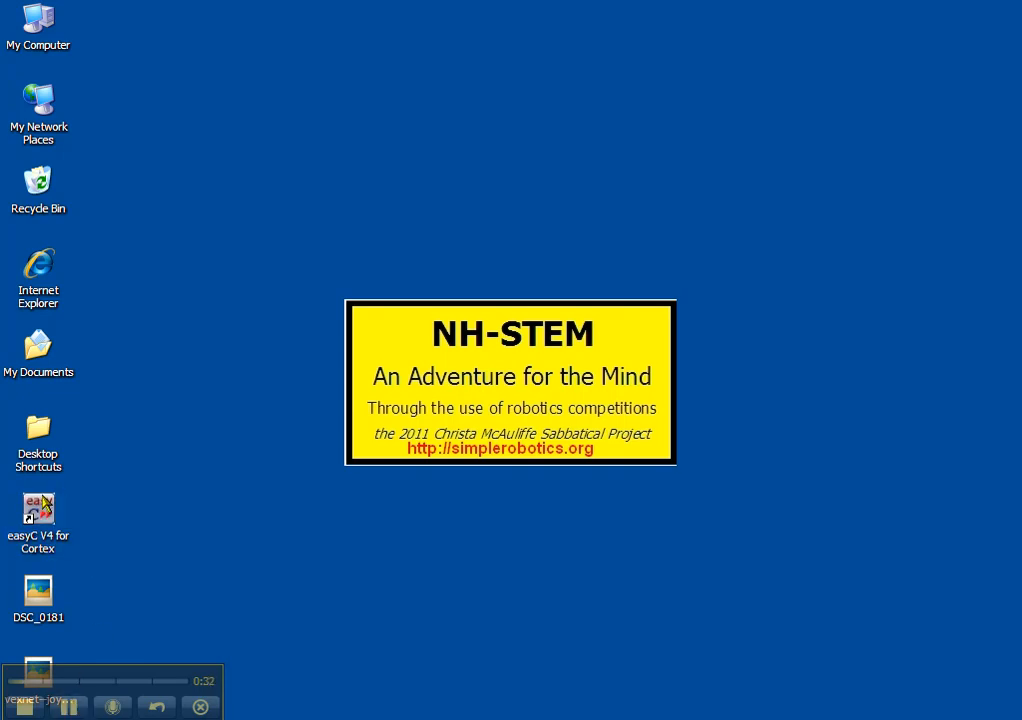
Launch easyC V4 for Cortex and open the default Joystick Project (WiFi) tank drive program
{"action": "double_click", "coordinate": [38, 510]}
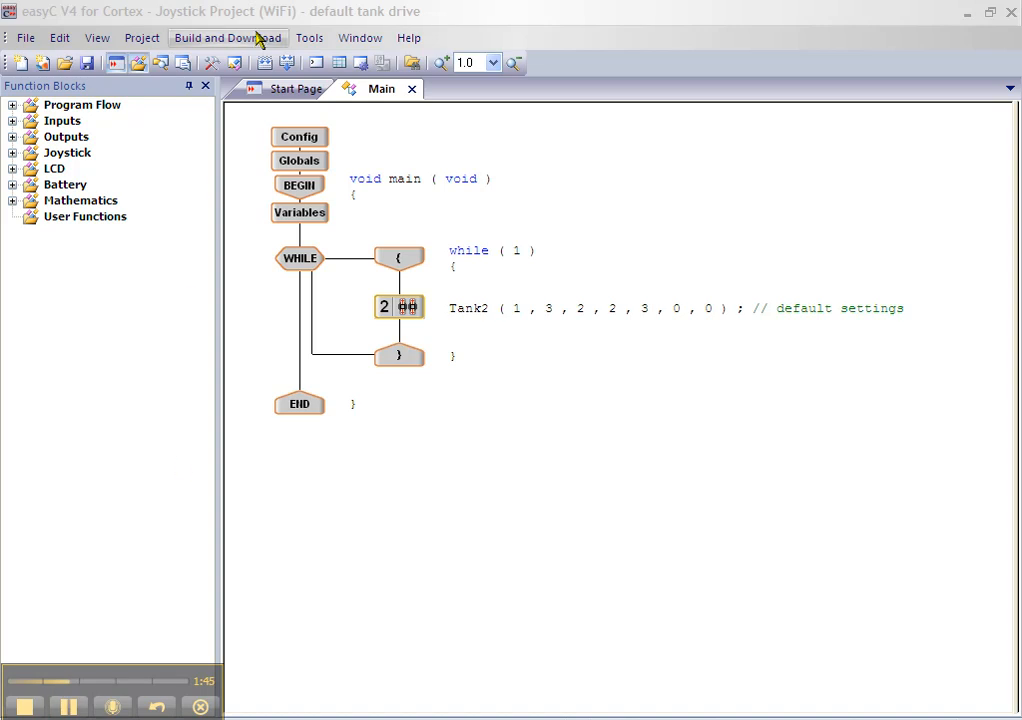
Run Build and Download to compile the tank drive project into a HEX file
{"action": "left_click", "coordinate": [227, 37]}
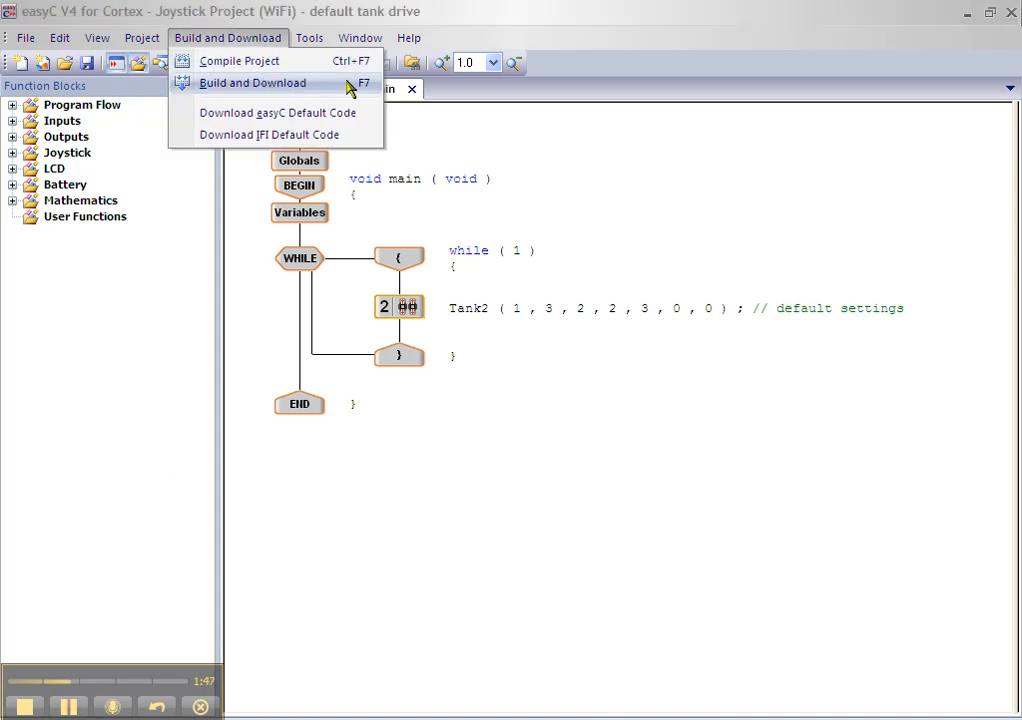
{"action": "left_click", "coordinate": [252, 82]}
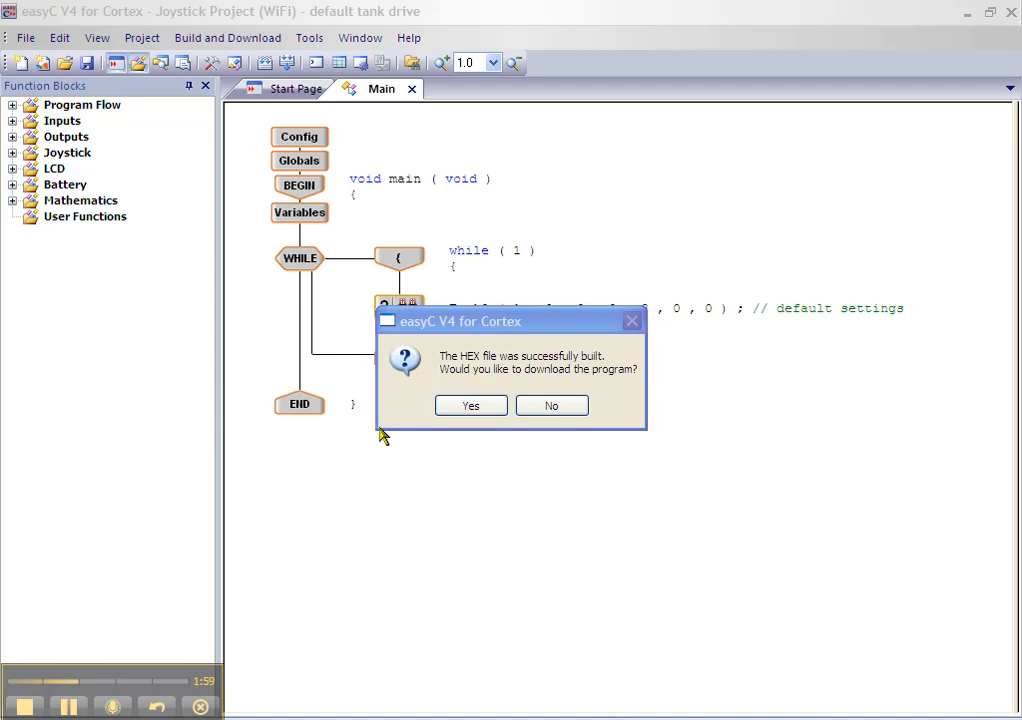
Accept the download prompt so the IFI/intelitek Loader sends the HEX file to the controller
{"action": "left_click", "coordinate": [551, 405]}
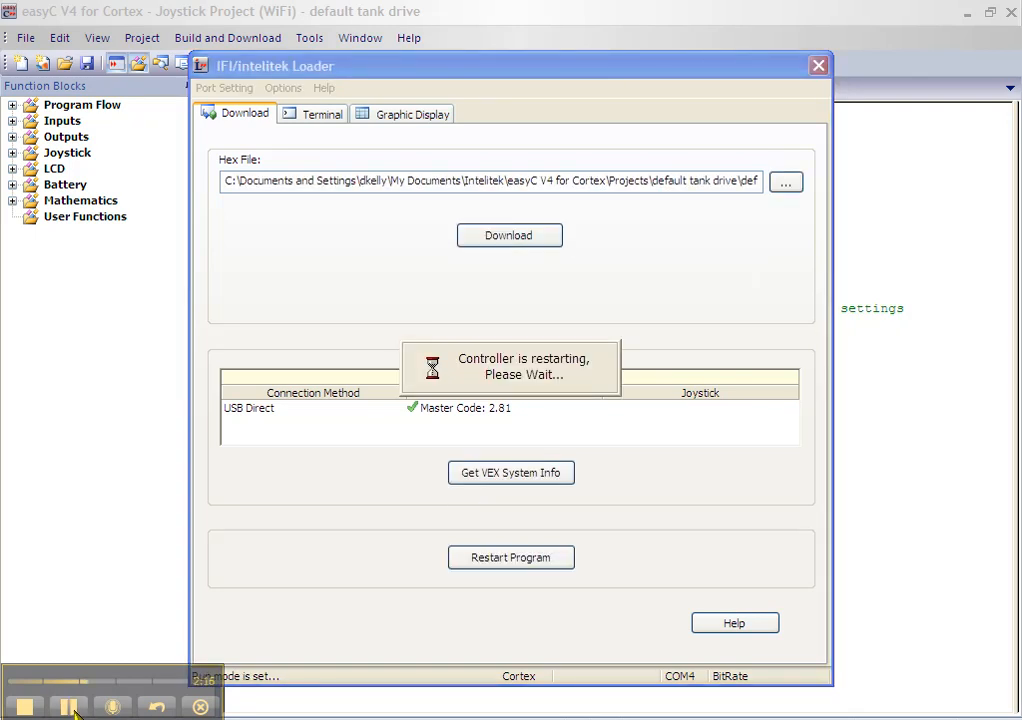
Close the IFI/intelitek Loader after the controller restarts, returning to easyC
{"action": "left_click", "coordinate": [320, 113]}
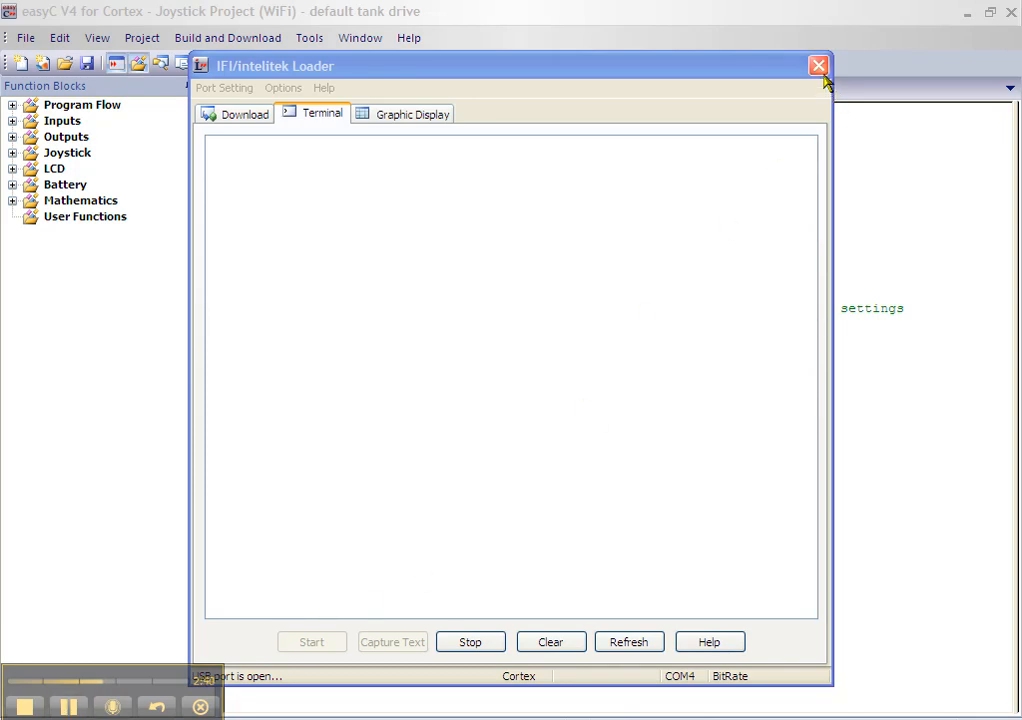
{"action": "left_click", "coordinate": [818, 65]}
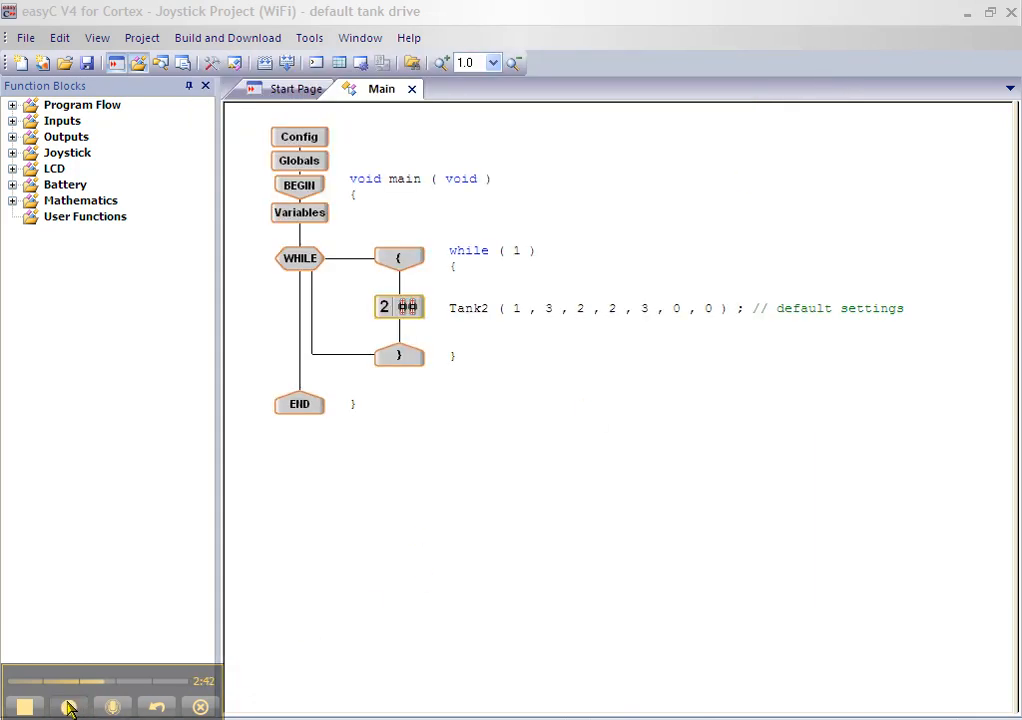